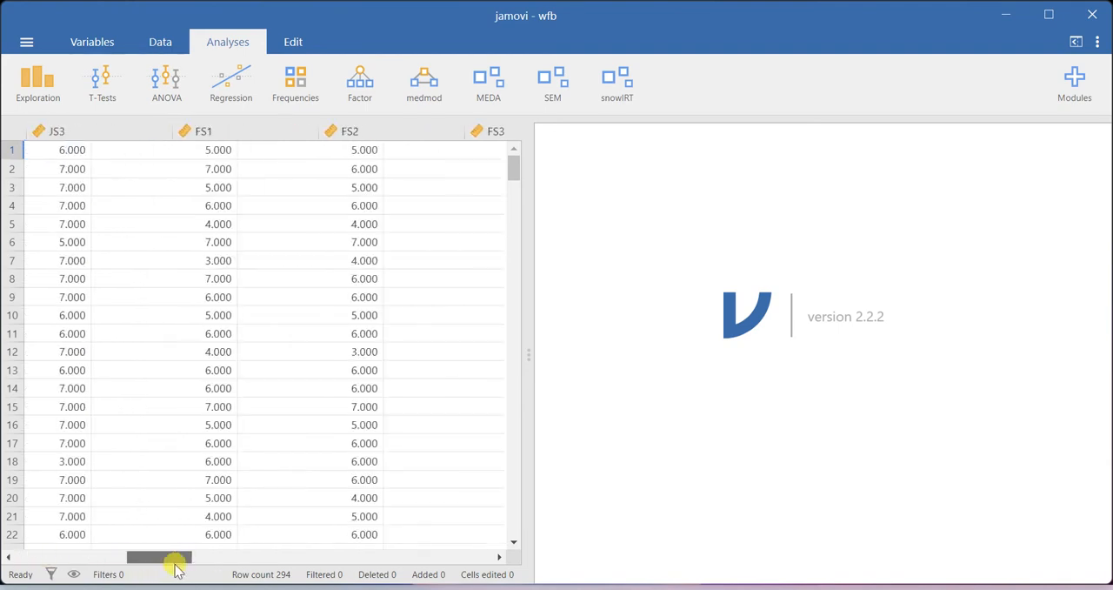
- Resize the panel divider and start a Correlation Matrix analysis from Regression
{"action": "left_click_drag", "start_coordinate": [159, 556], "coordinate": [418, 556]}
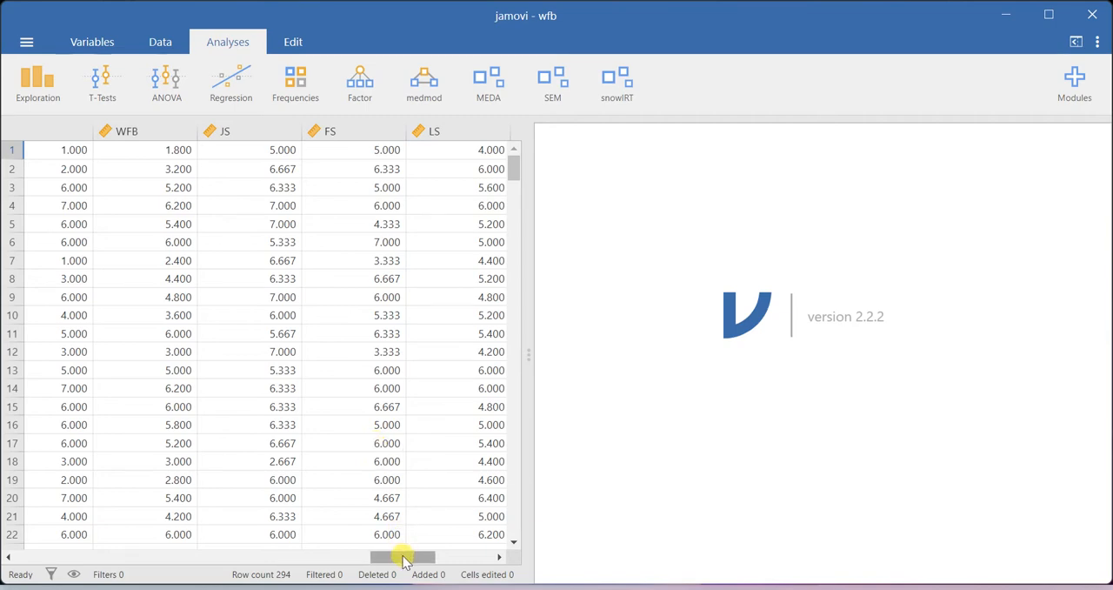
{"action": "left_click_drag", "start_coordinate": [405, 556], "coordinate": [330, 556]}
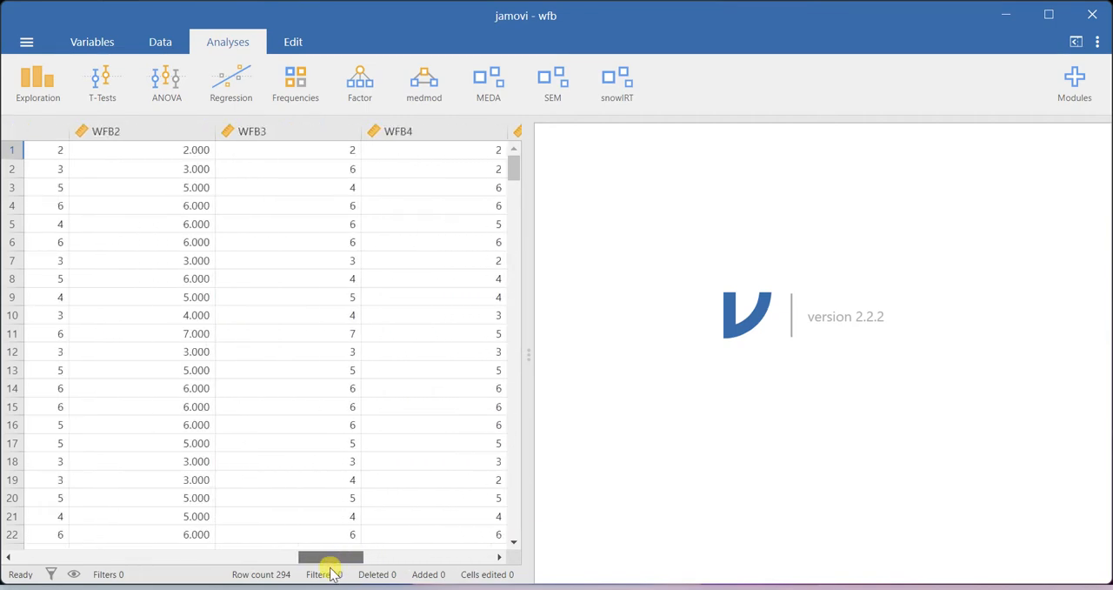
{"action": "left_click_drag", "start_coordinate": [330, 557], "coordinate": [302, 557]}
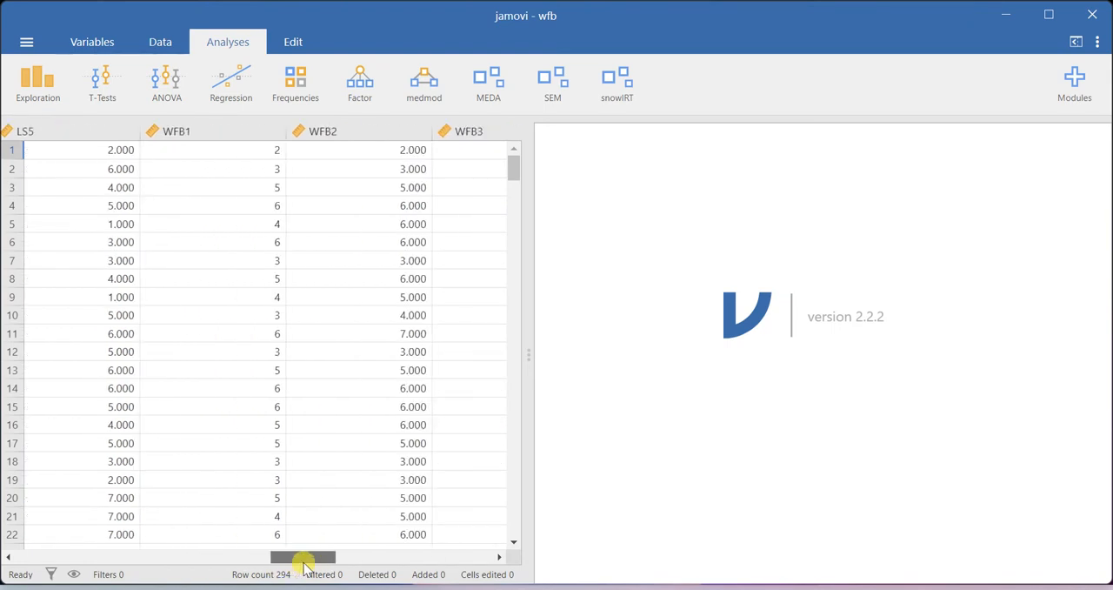
{"action": "mouse_move", "coordinate": [317, 170]}
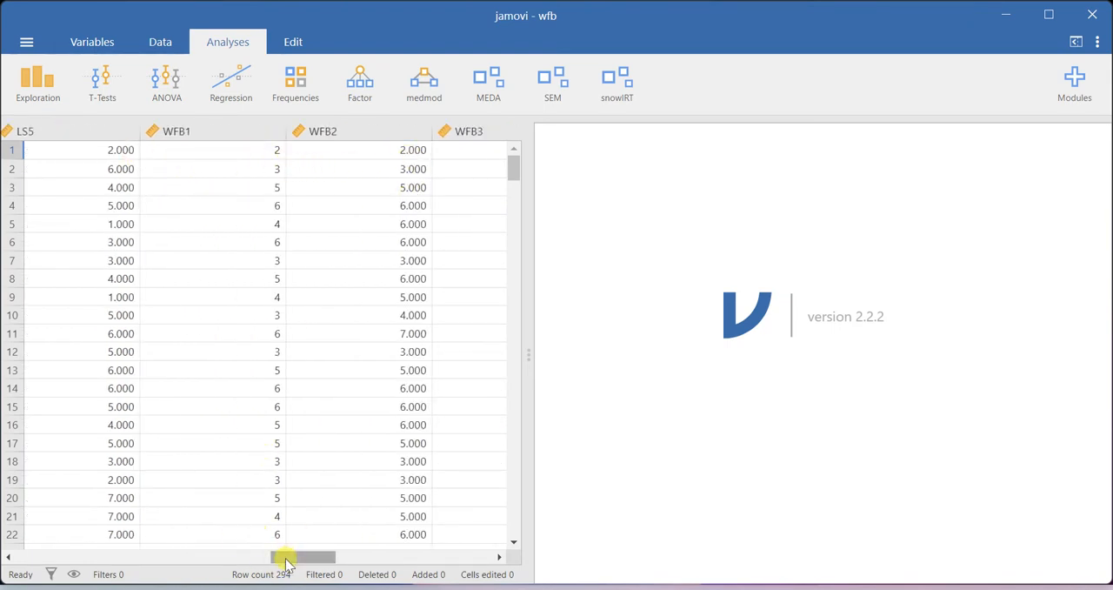
{"action": "left_click_drag", "start_coordinate": [287, 556], "coordinate": [385, 556]}
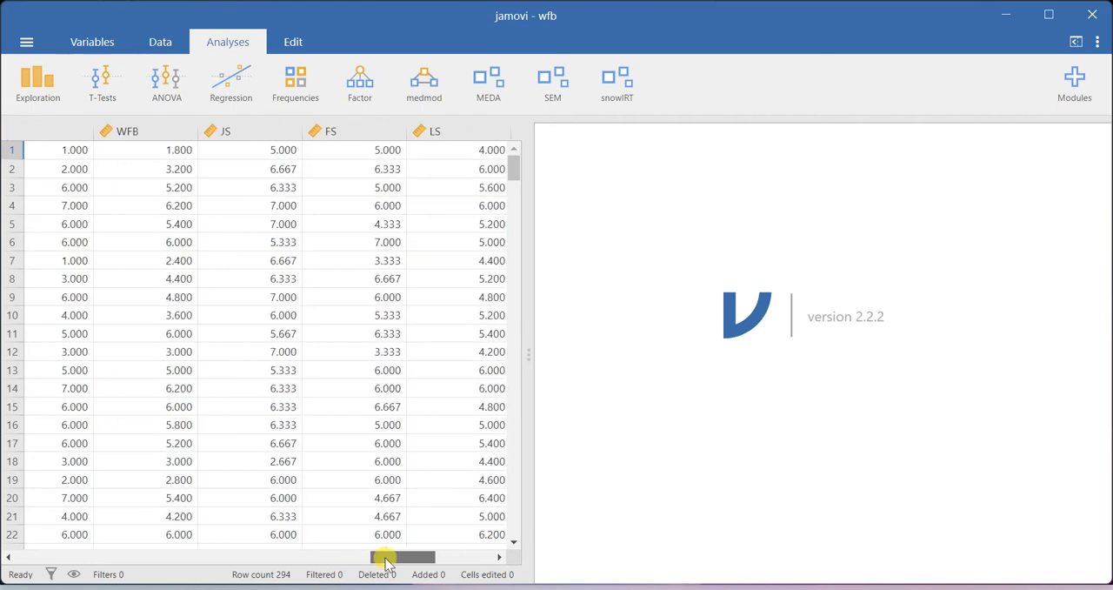
{"action": "mouse_move", "coordinate": [360, 83]}
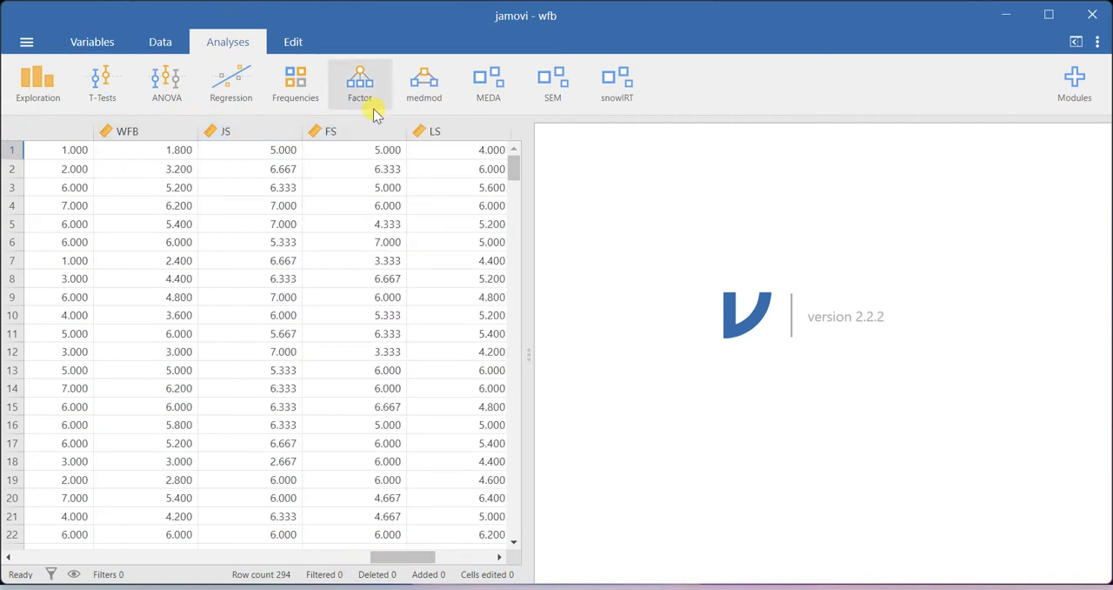
{"action": "left_click", "coordinate": [230, 82]}
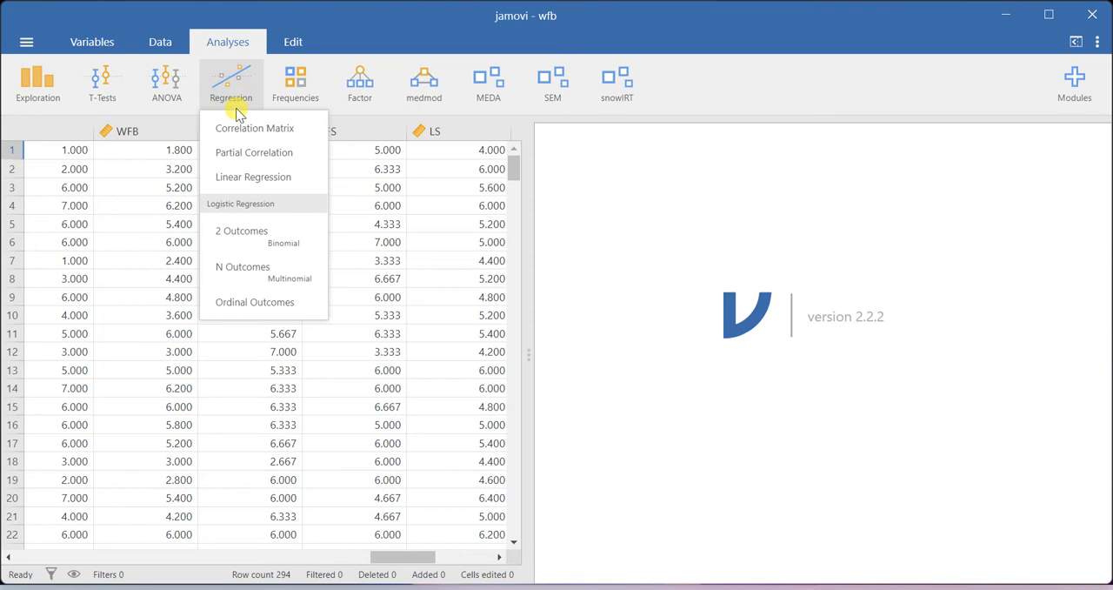
{"action": "mouse_move", "coordinate": [254, 128]}
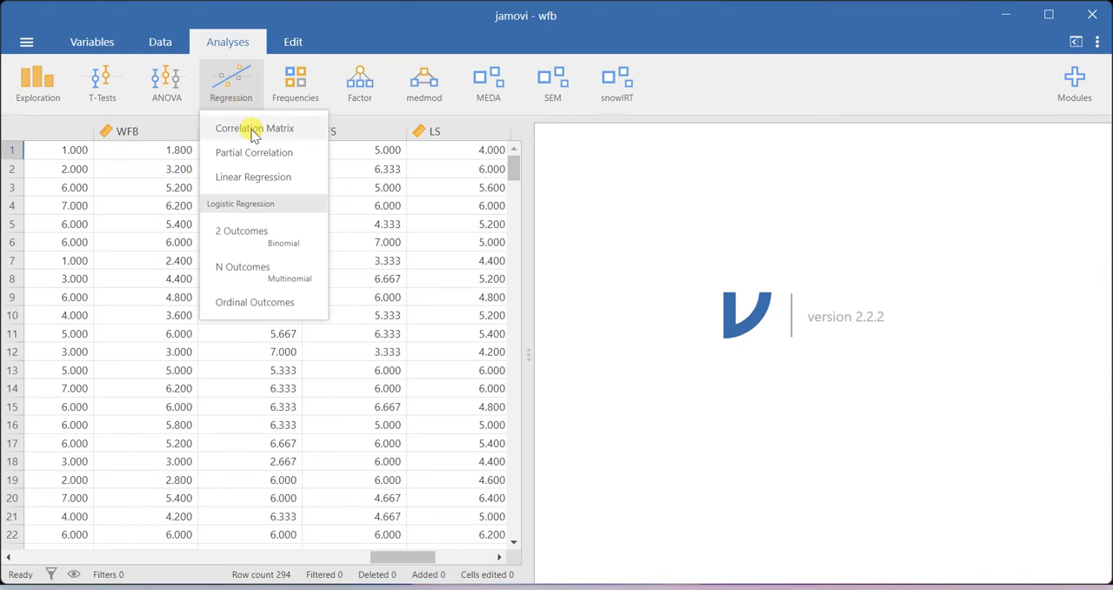
{"action": "left_click", "coordinate": [253, 127]}
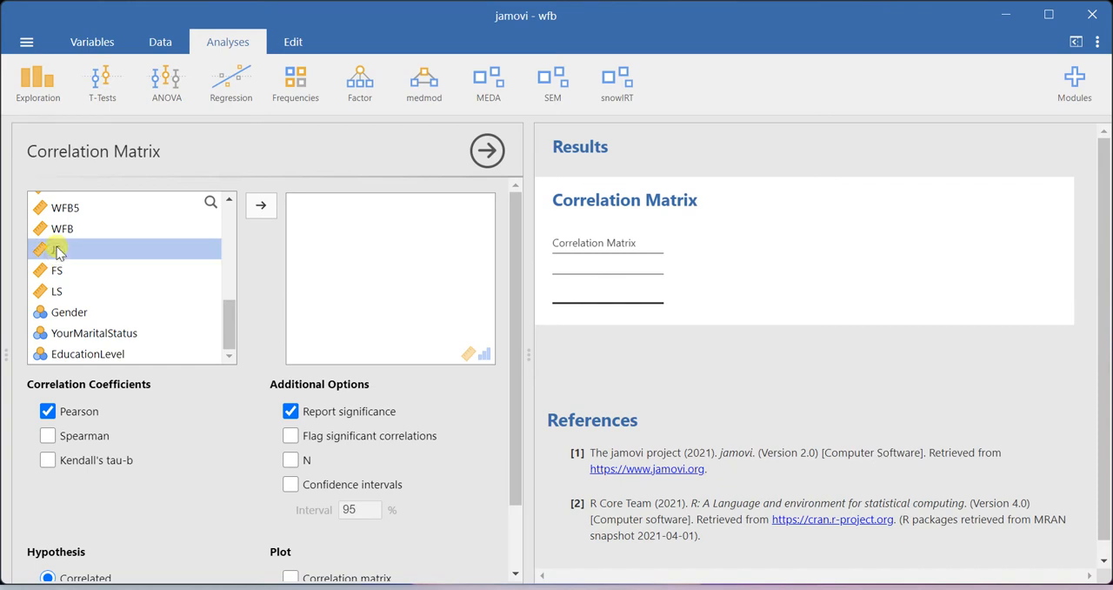
- Add WFB, JS, FS and LS to the correlation matrix variables
{"action": "left_click", "coordinate": [261, 205]}
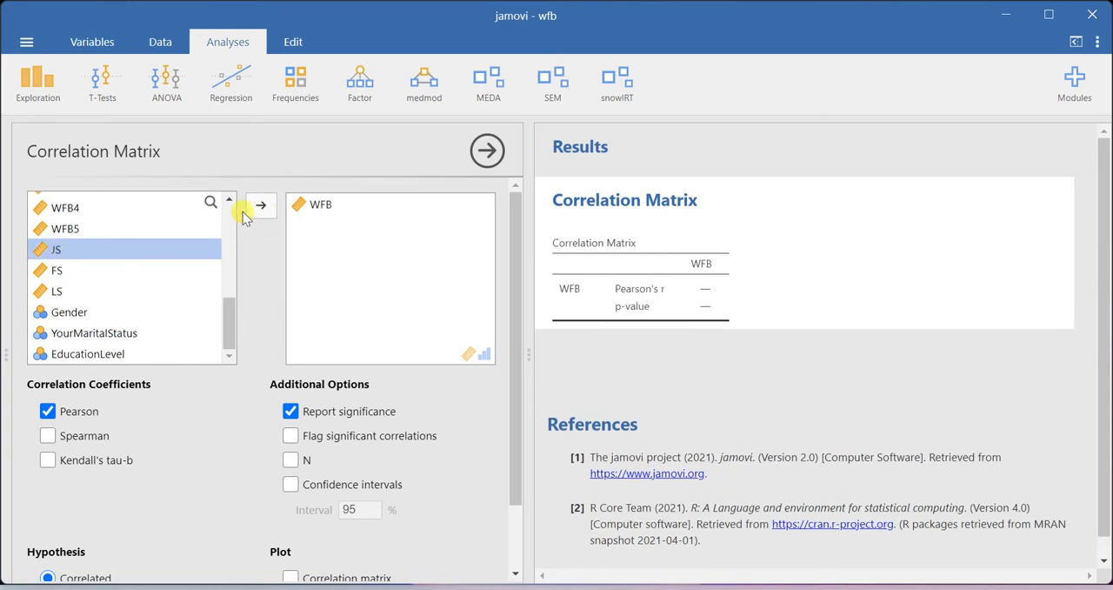
{"action": "left_click", "coordinate": [261, 206]}
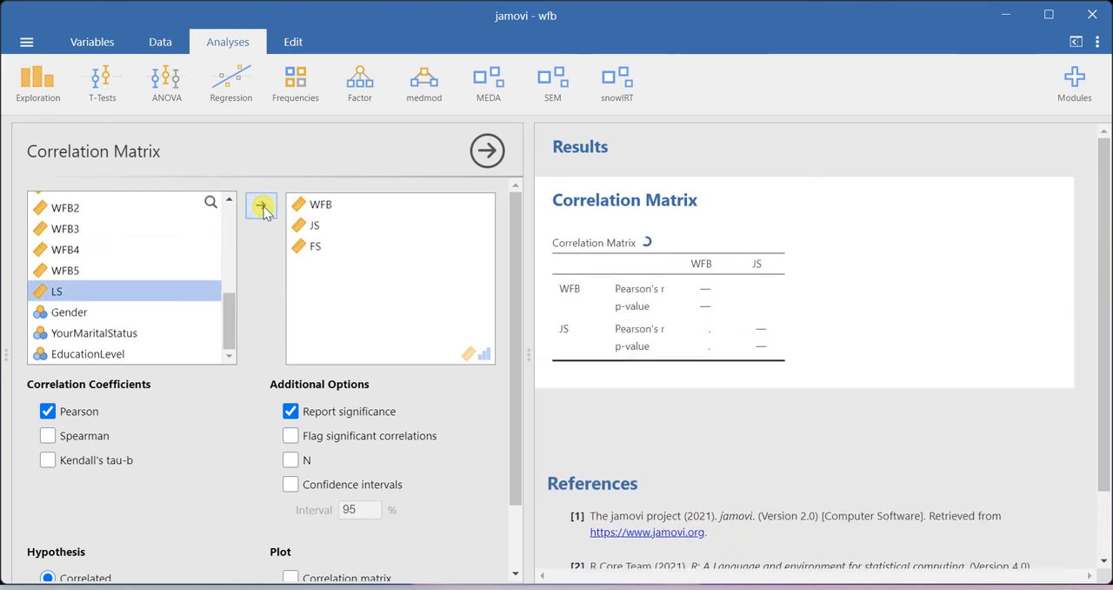
{"action": "left_click", "coordinate": [261, 206]}
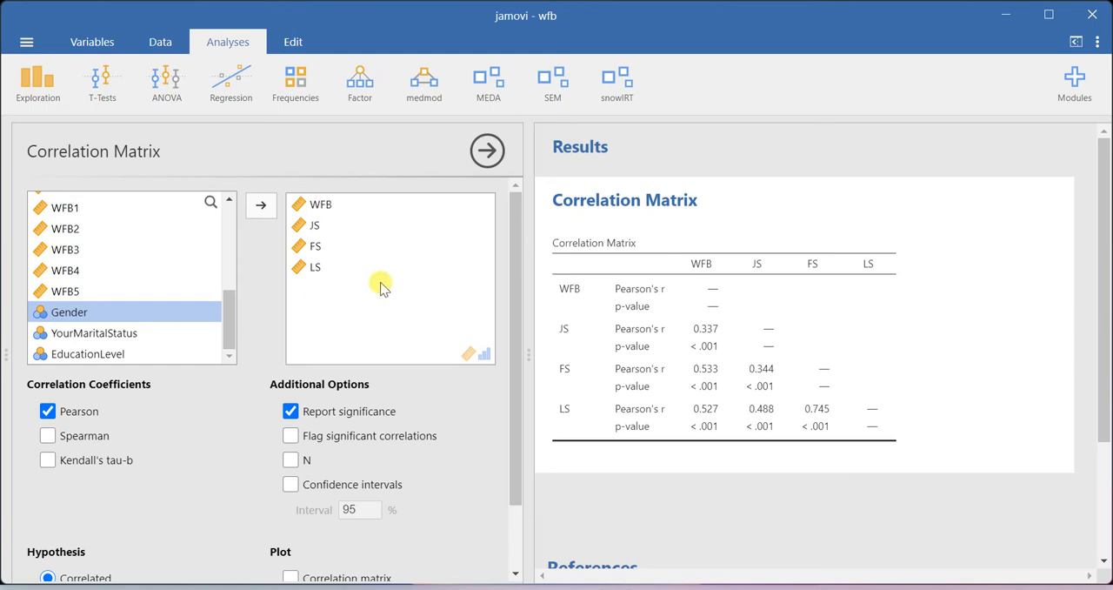
{"action": "mouse_move", "coordinate": [59, 411]}
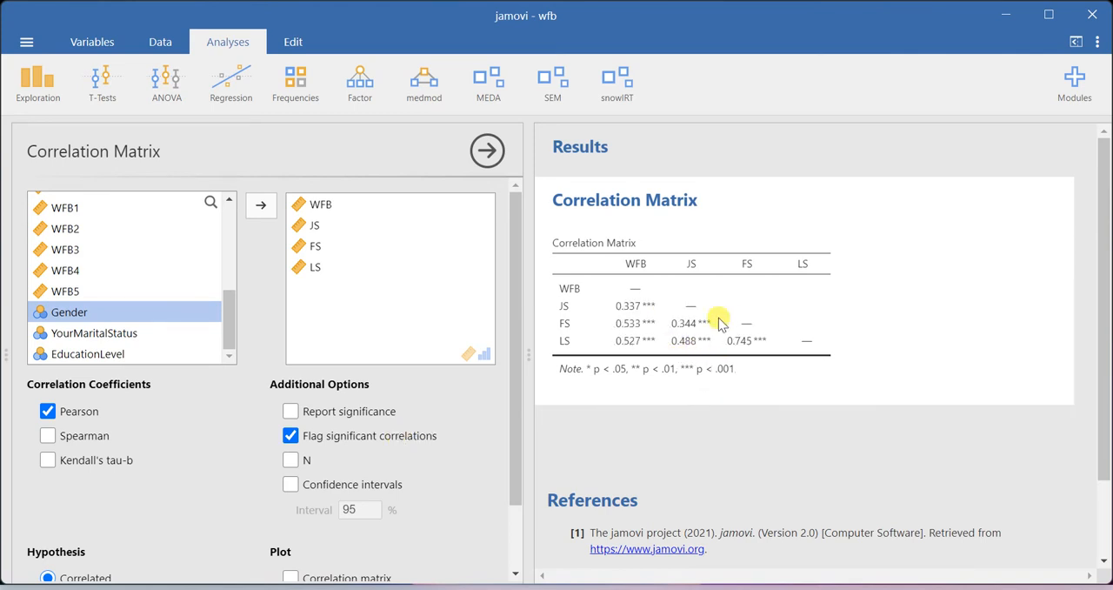
{"action": "mouse_move", "coordinate": [691, 340]}
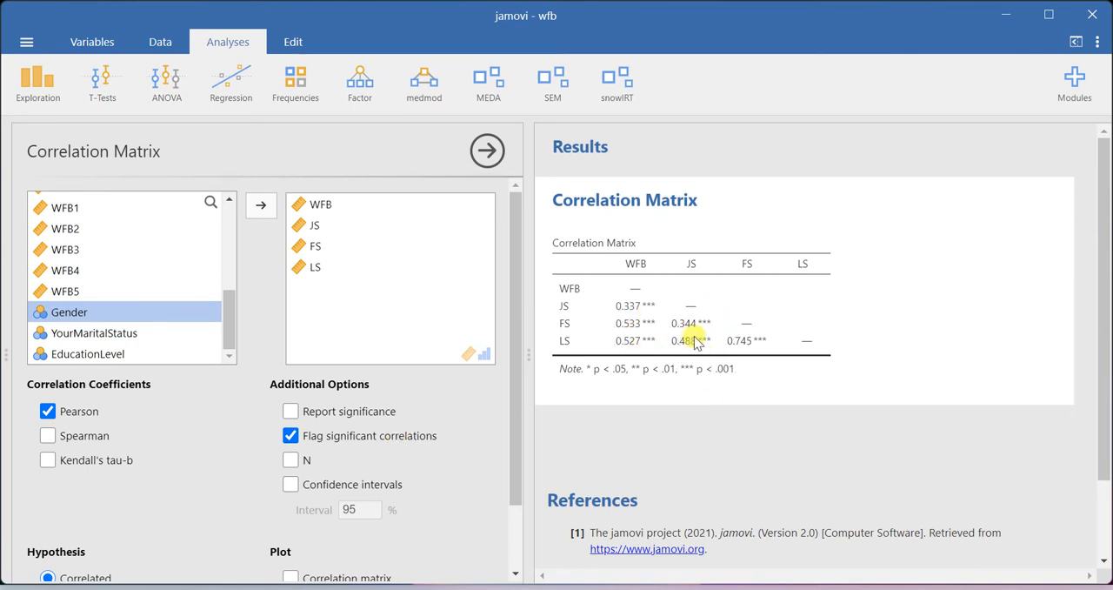
- Toggle sample sizes off again, leaving significant correlations flagged with stars
{"action": "left_click", "coordinate": [291, 459]}
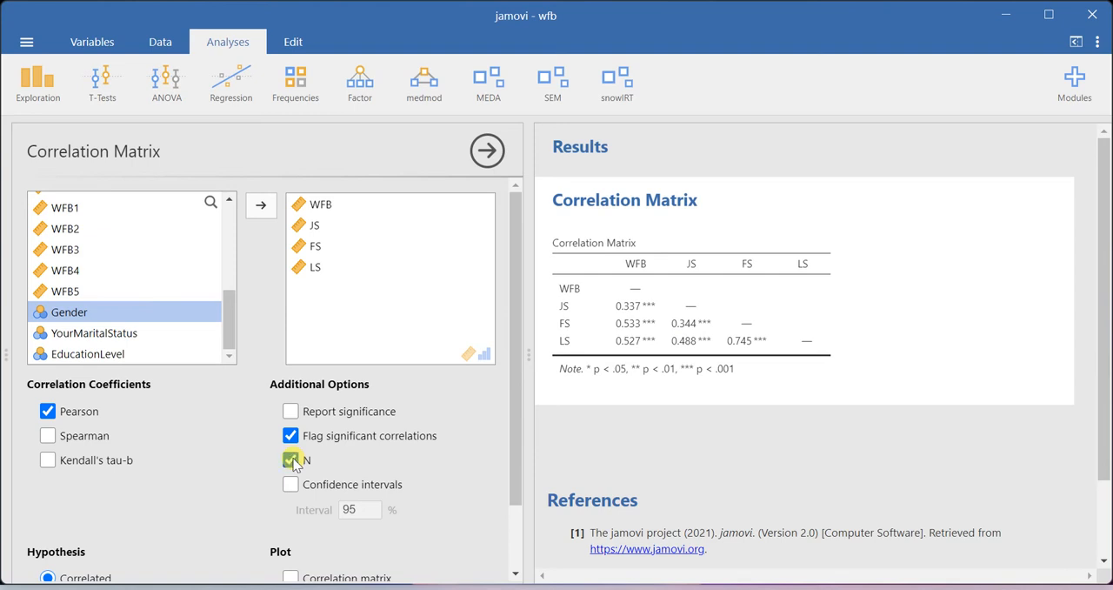
{"action": "left_click", "coordinate": [291, 459]}
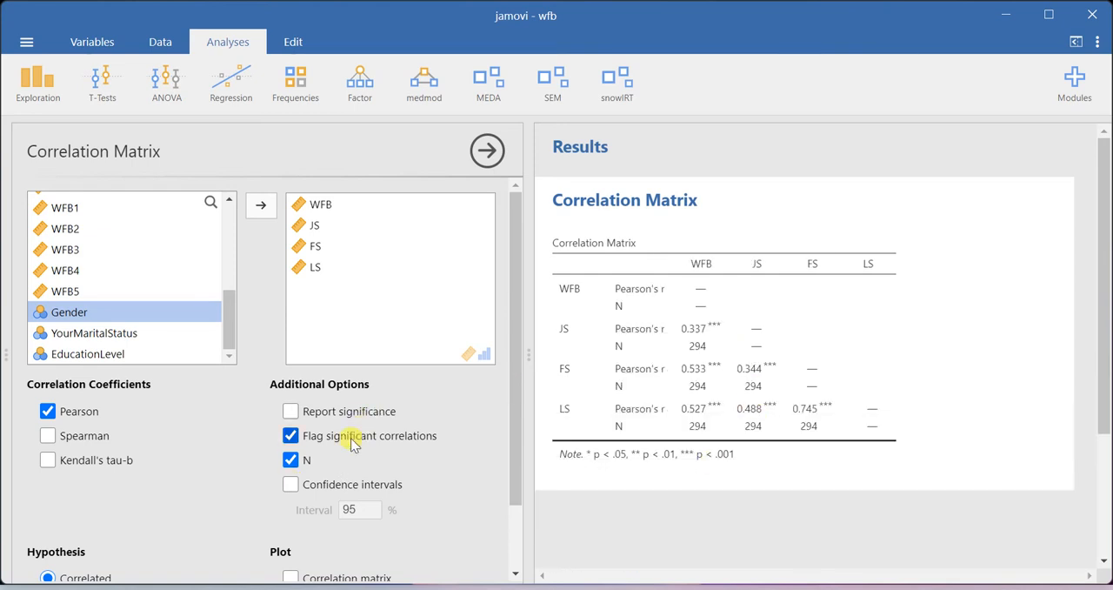
{"action": "left_click", "coordinate": [290, 459]}
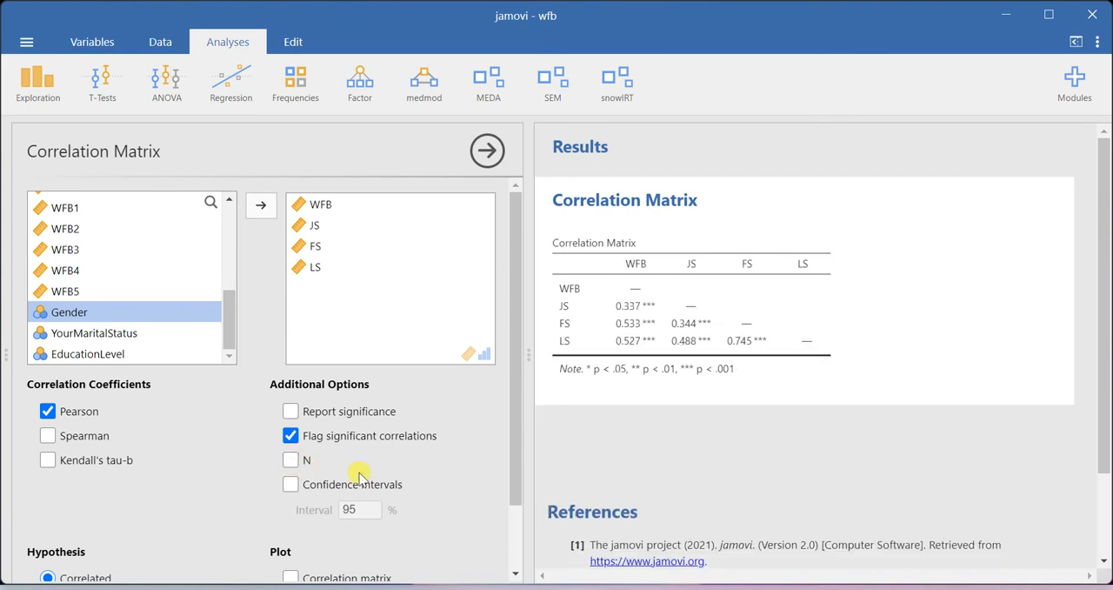
{"action": "scroll", "scroll_direction": "down", "scroll_amount": 3}
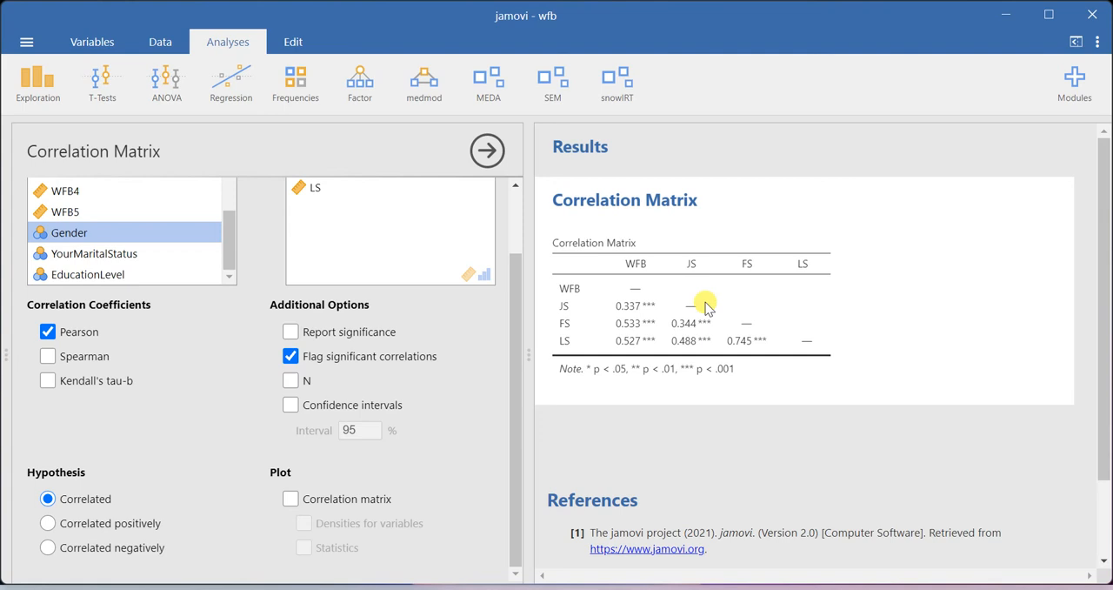
{"action": "right_click", "coordinate": [691, 304]}
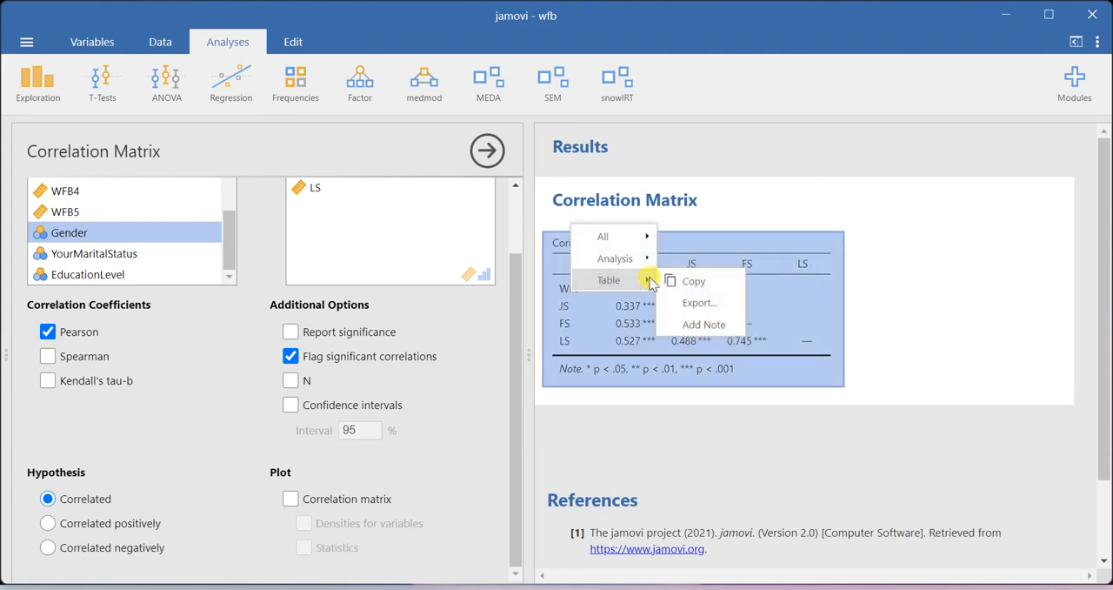
{"action": "left_click", "coordinate": [693, 280]}
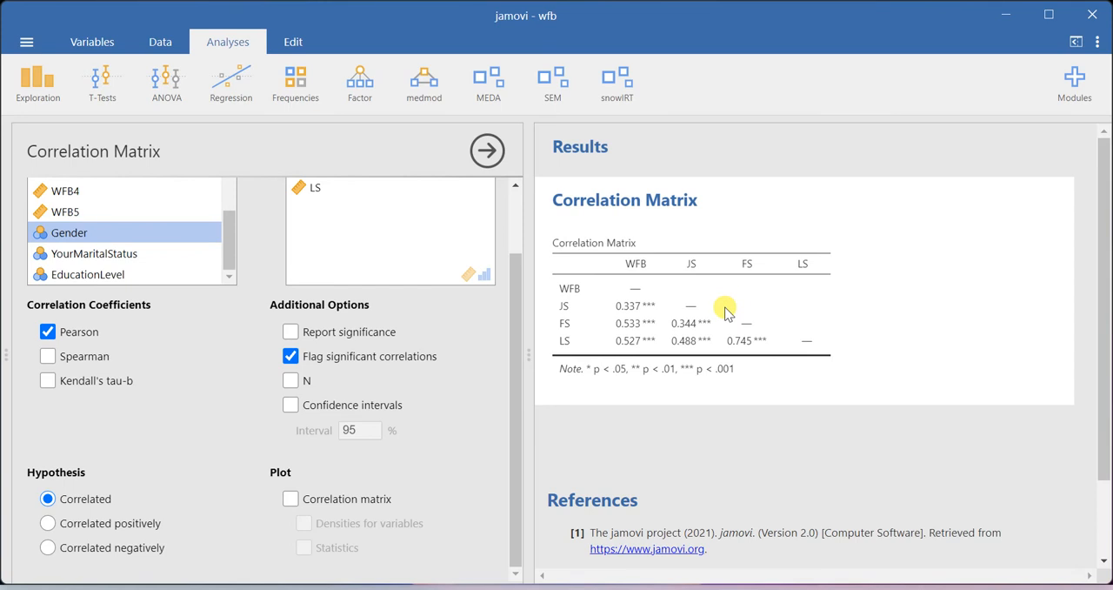
- Request a correlation matrix plot with density curves for each variable
{"action": "left_click", "coordinate": [291, 499]}
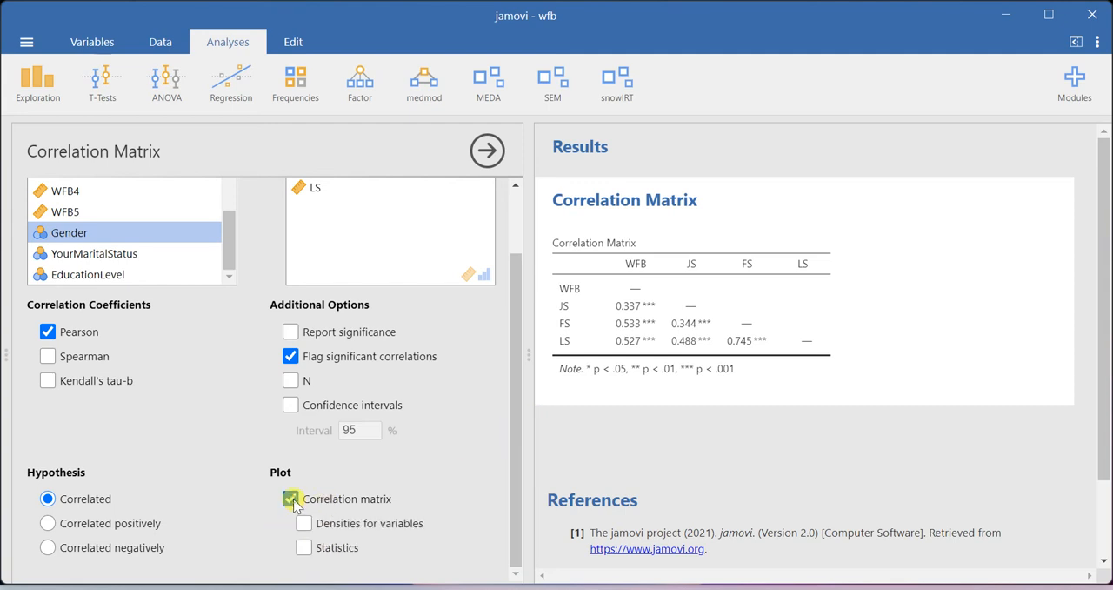
{"action": "left_click", "coordinate": [290, 499]}
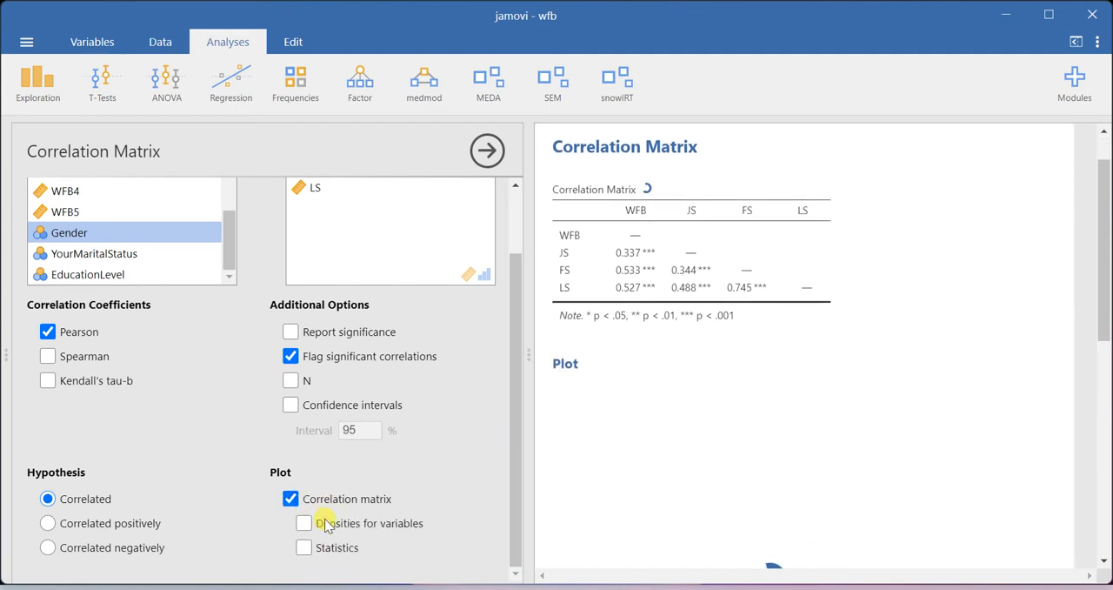
{"action": "left_click", "coordinate": [303, 522]}
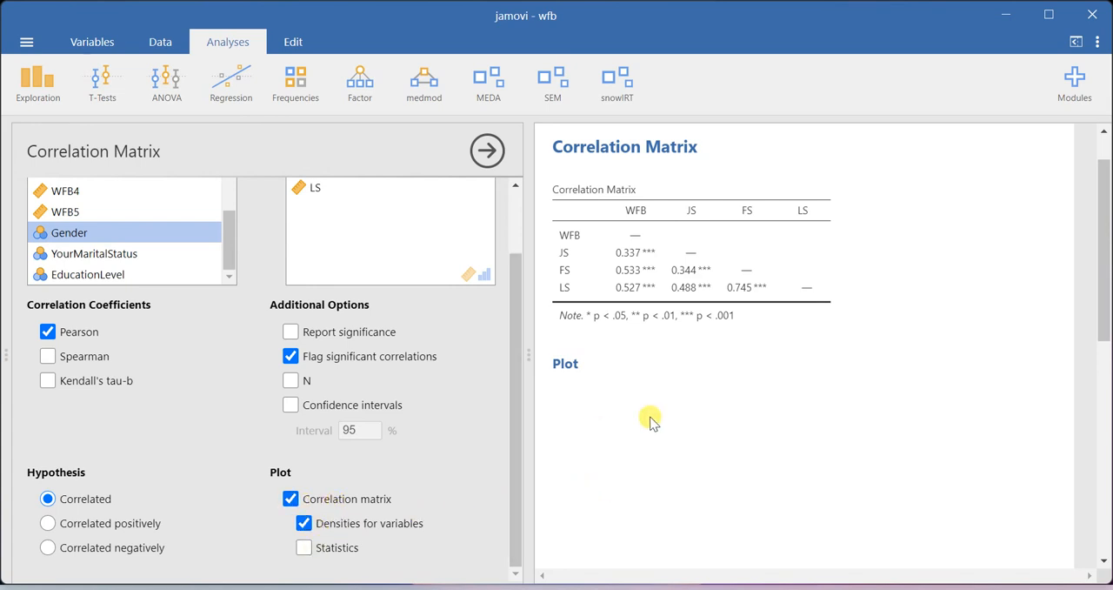
{"action": "scroll", "scroll_direction": "down", "scroll_amount": 3}
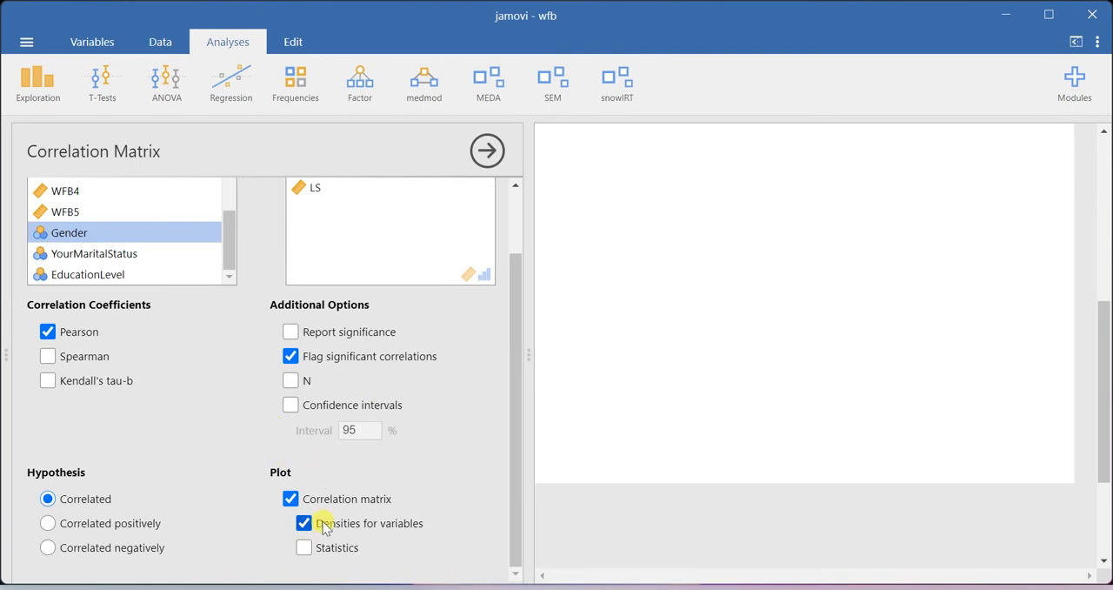
{"action": "left_click", "coordinate": [303, 523]}
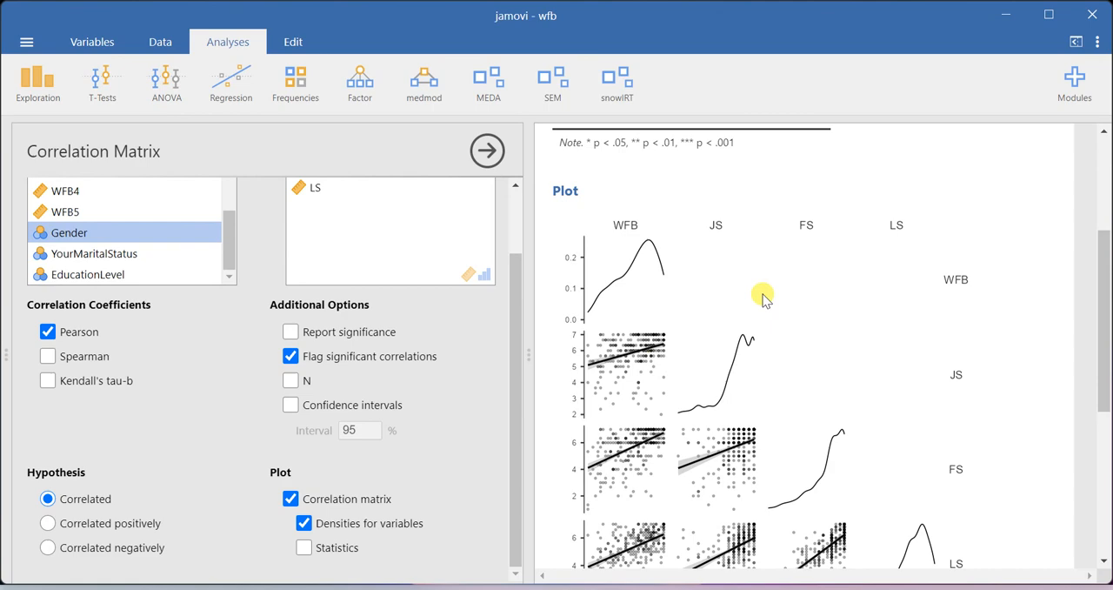
{"action": "scroll", "scroll_direction": "down", "scroll_amount": 3}
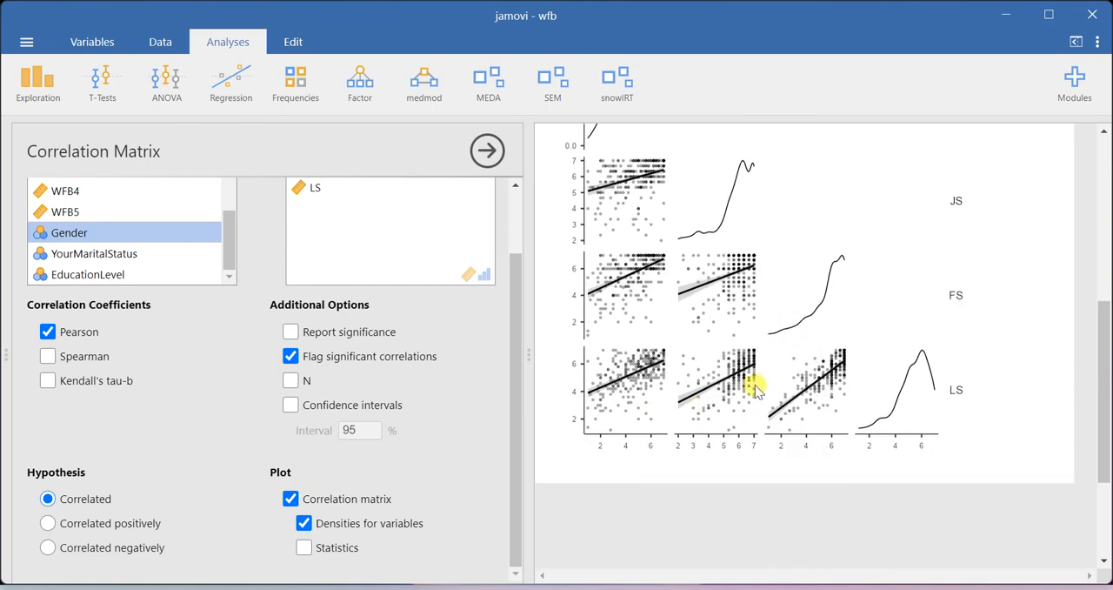
{"action": "left_click", "coordinate": [304, 547]}
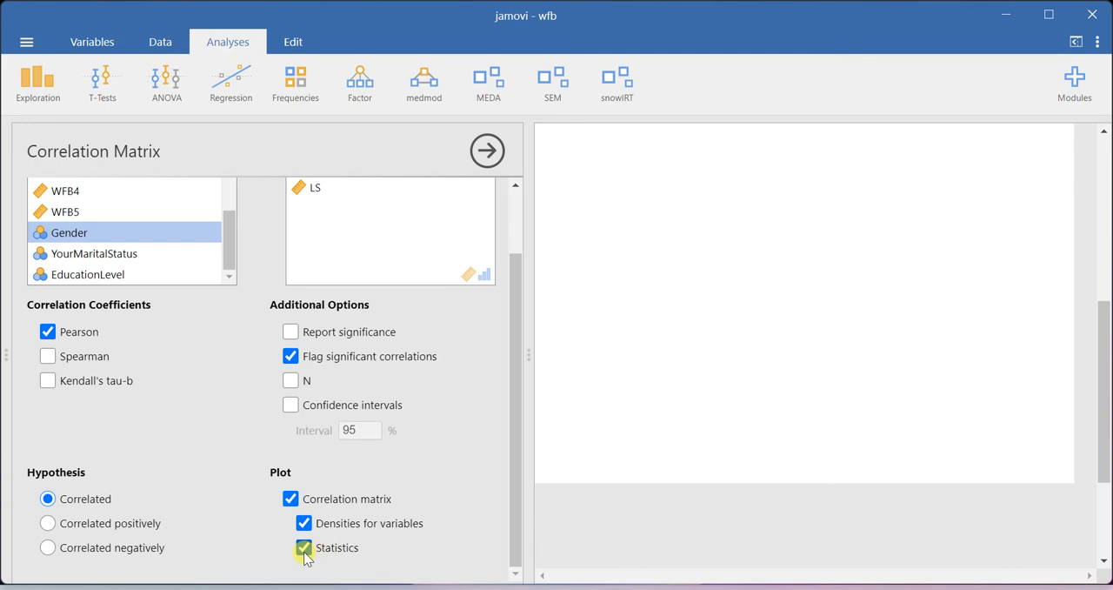
- Show starred correlation statistics in the plot and review the rendered results
{"action": "left_click", "coordinate": [304, 547]}
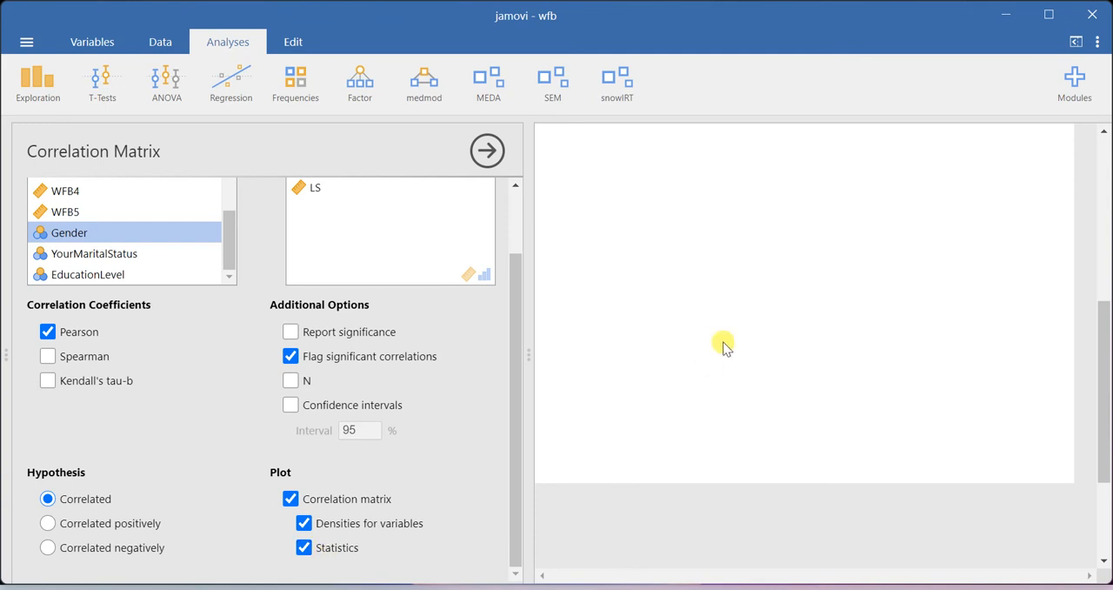
{"action": "left_click", "coordinate": [487, 151]}
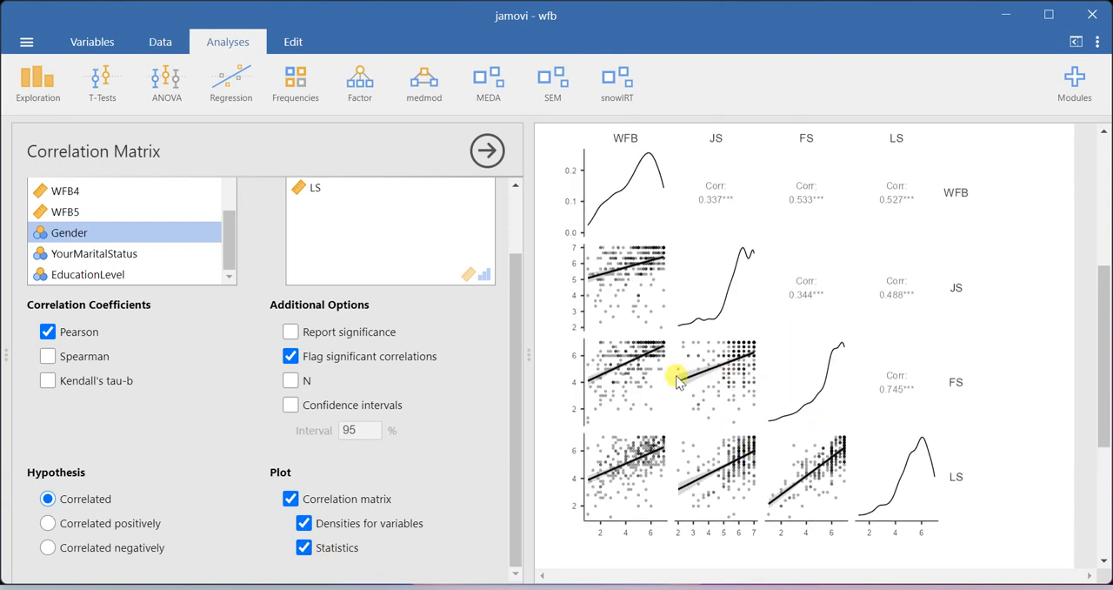
{"action": "scroll", "scroll_direction": "up", "scroll_amount": 3}
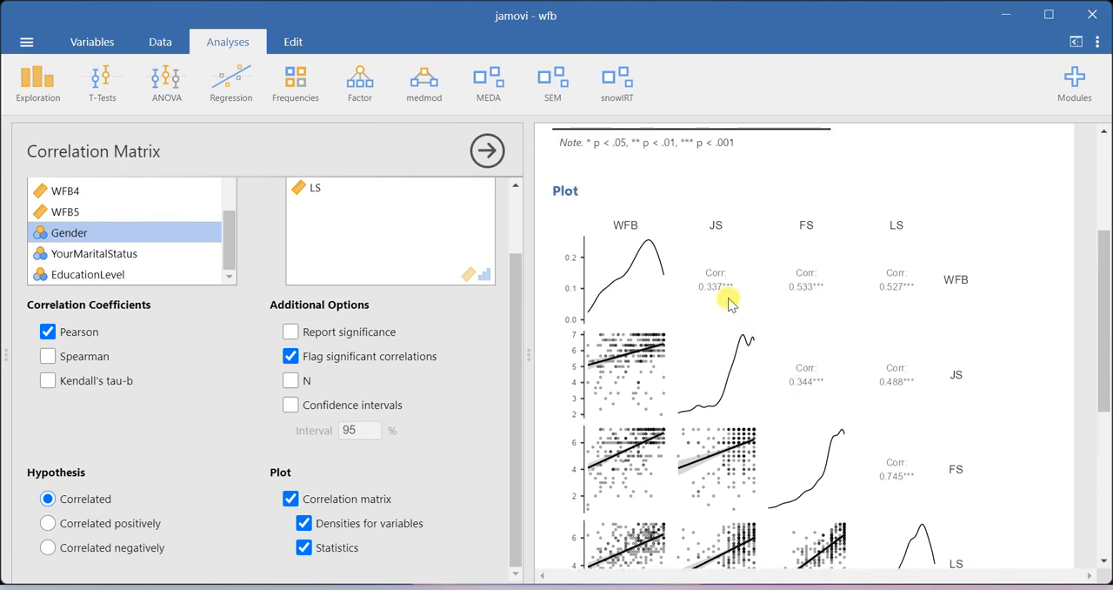
{"action": "mouse_move", "coordinate": [606, 450]}
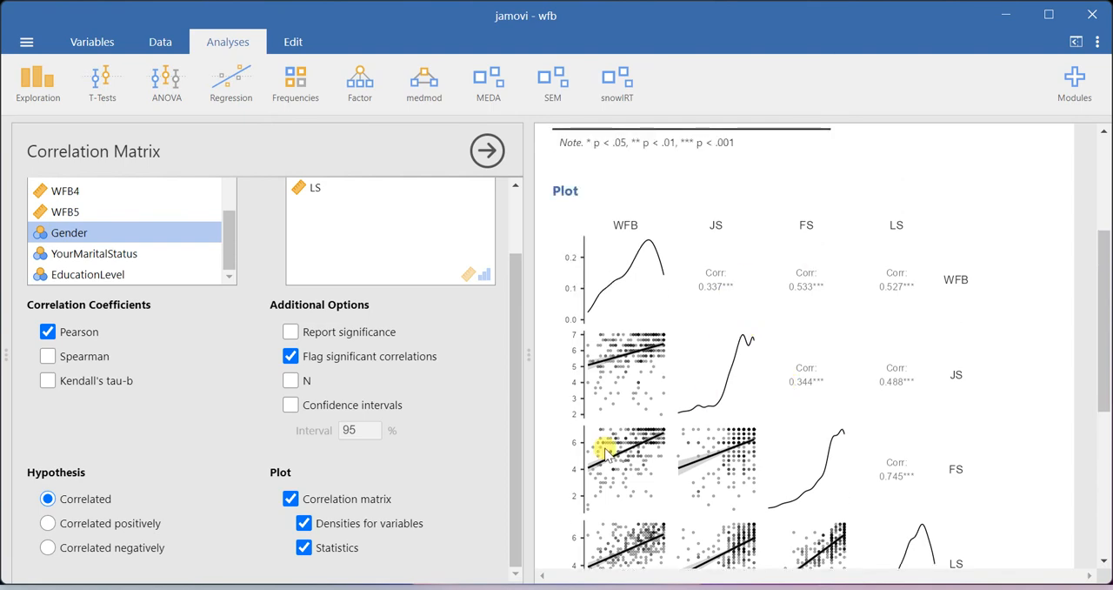
{"action": "scroll", "scroll_direction": "down", "scroll_amount": 3}
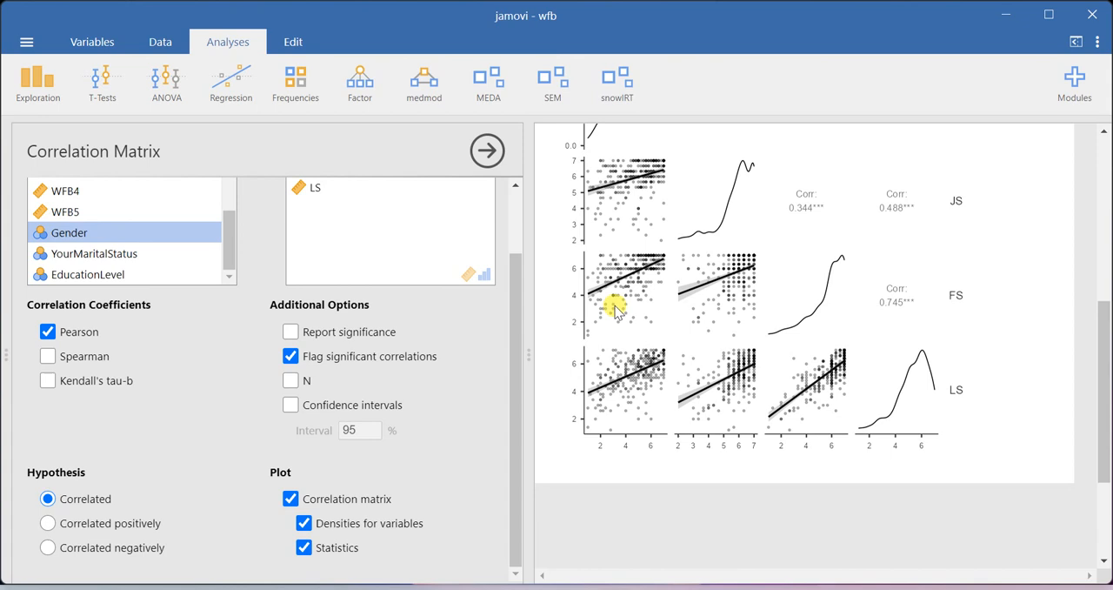
{"action": "mouse_move", "coordinate": [712, 385]}
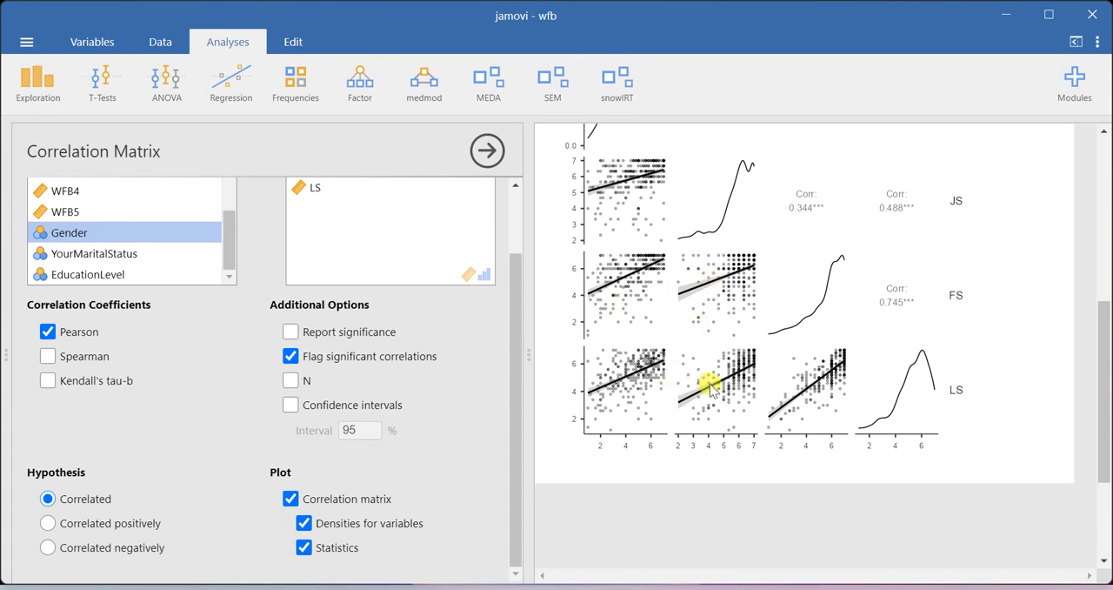
{"action": "mouse_move", "coordinate": [817, 363]}
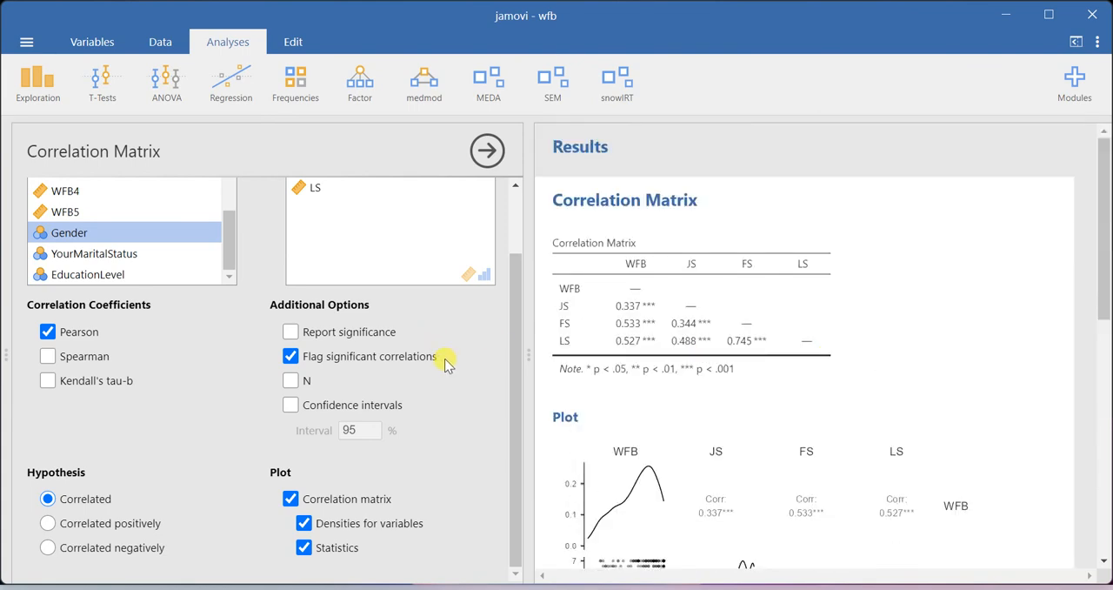
{"action": "mouse_move", "coordinate": [446, 334]}
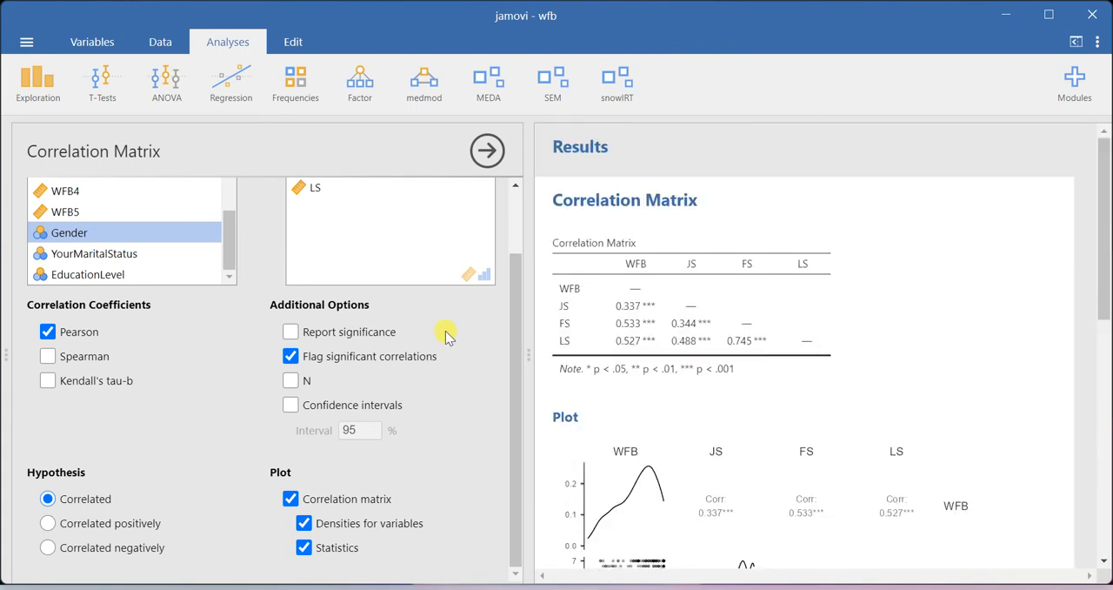